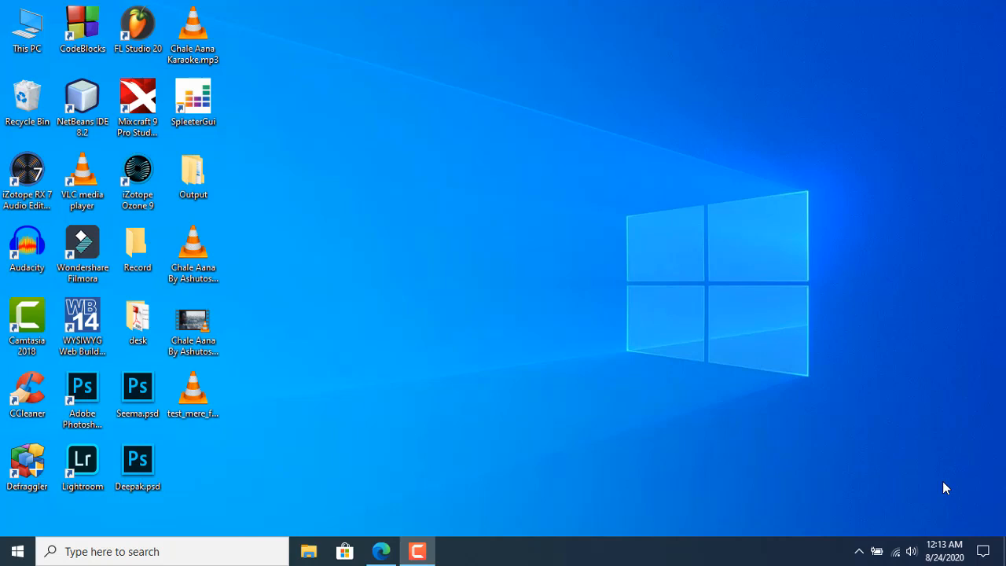
pyautogui.moveTo(569, 528)
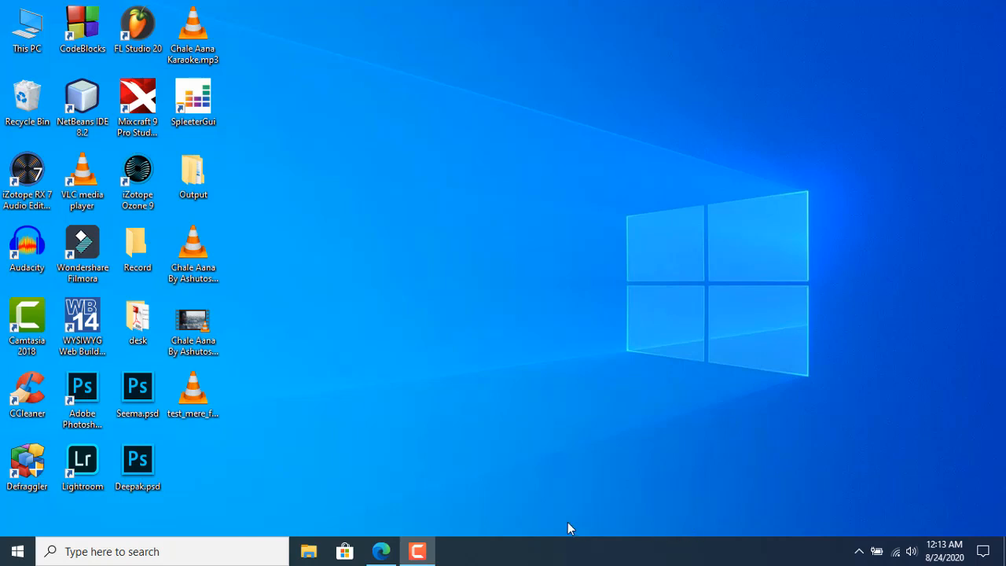
# - Bring the deezer/spleeter GitHub repo forward and browse its file list down to the README
pyautogui.click(380, 550)
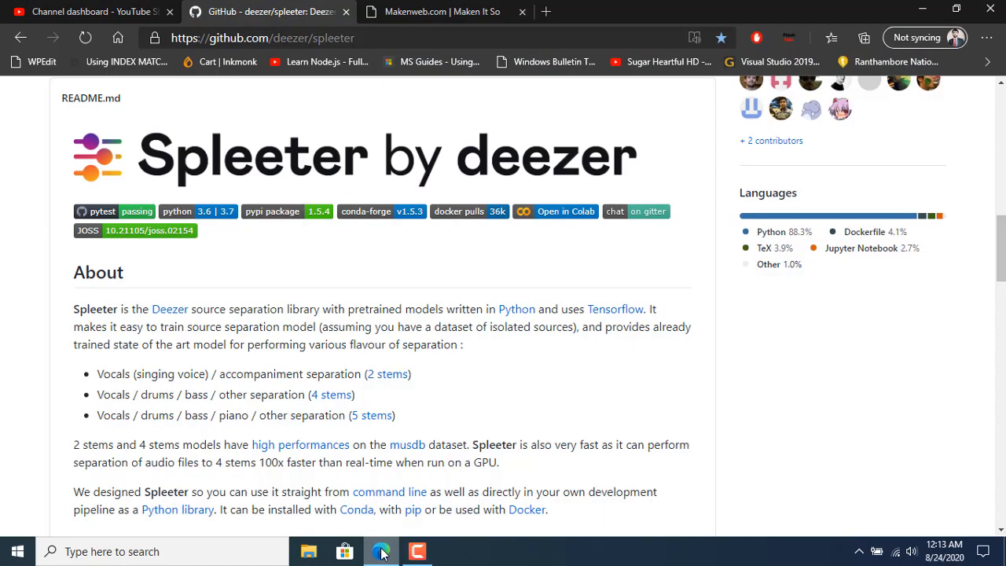
pyautogui.moveTo(421, 228)
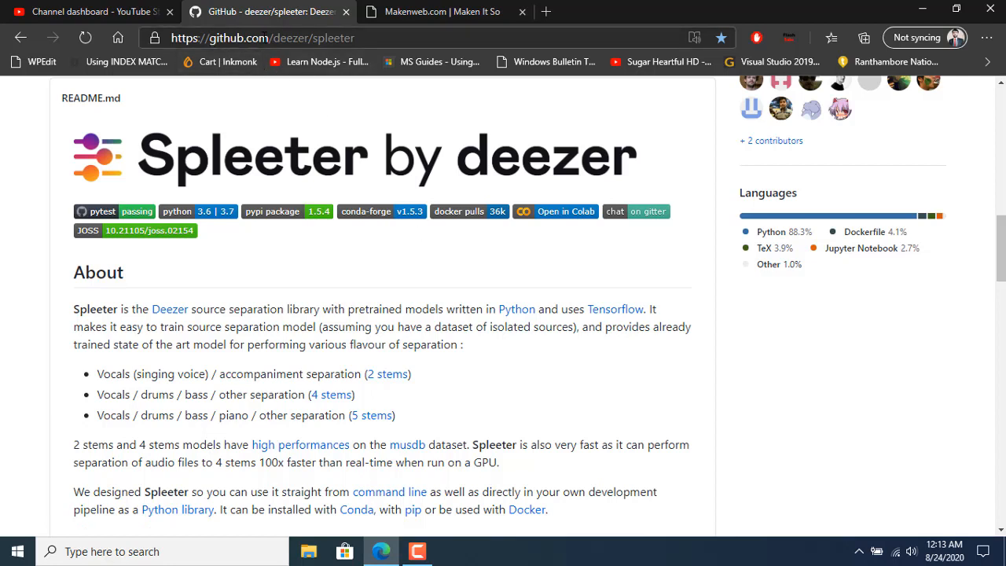
pyautogui.moveTo(361, 252)
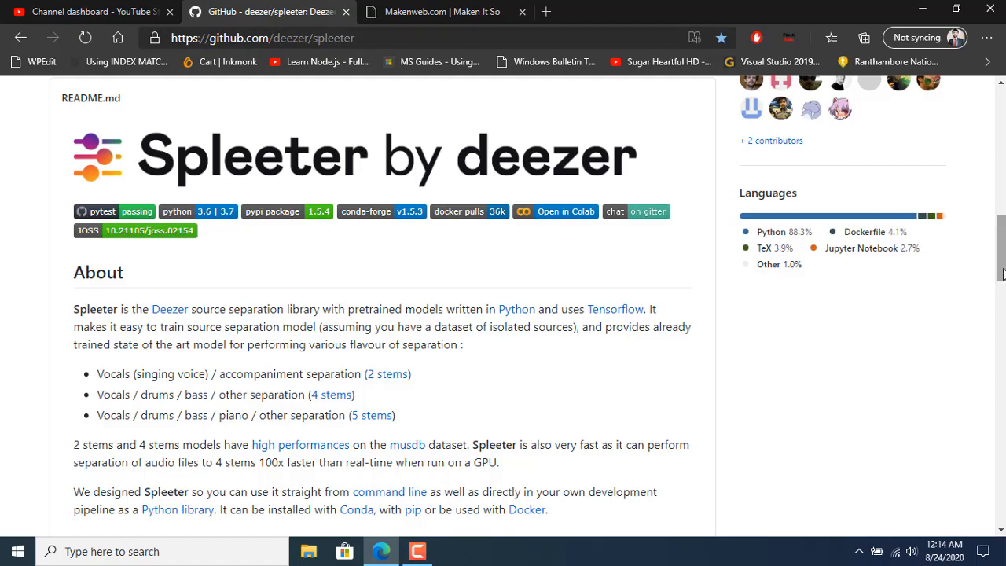
pyautogui.scroll(3)
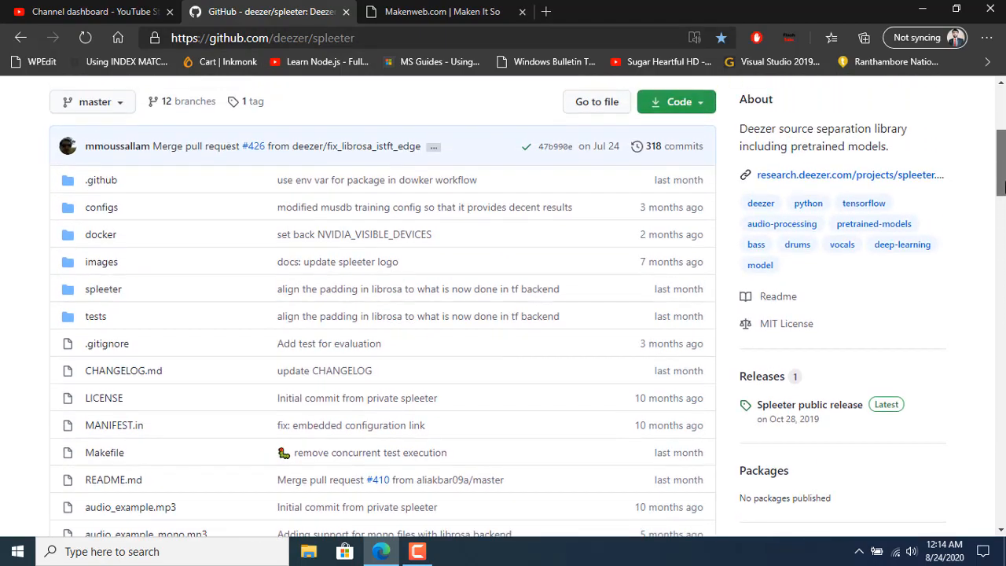
pyautogui.scroll(3)
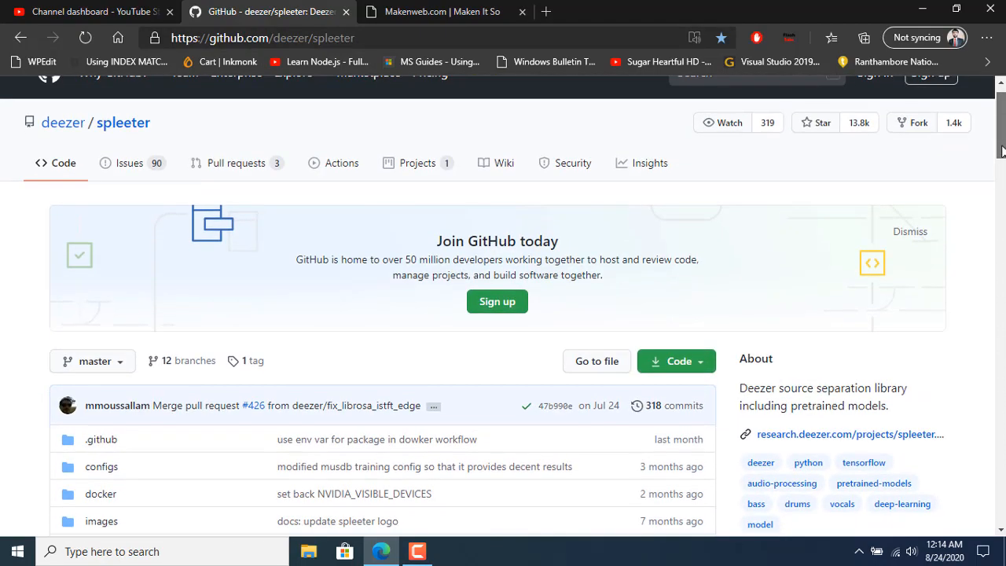
pyautogui.scroll(-3)
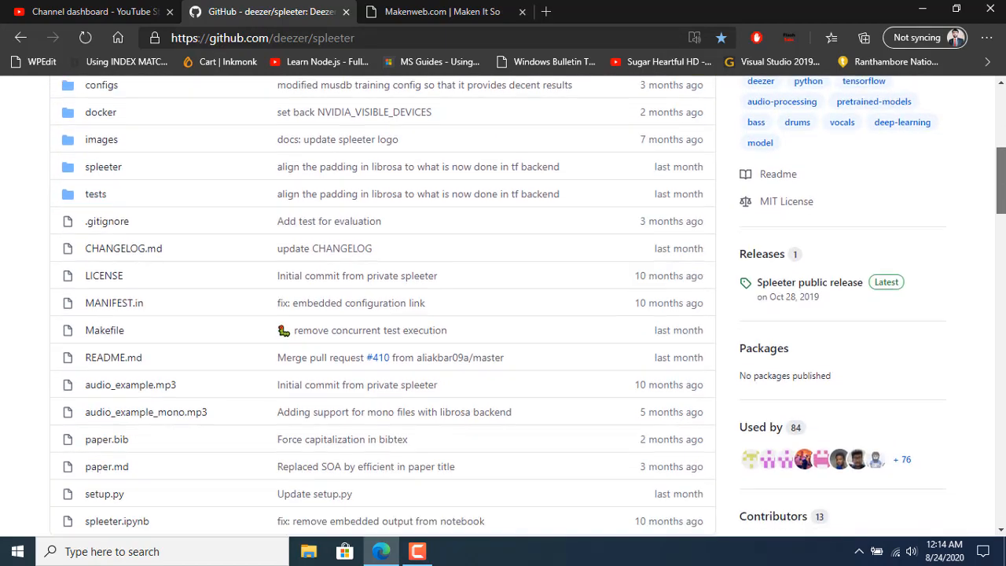
pyautogui.scroll(-3)
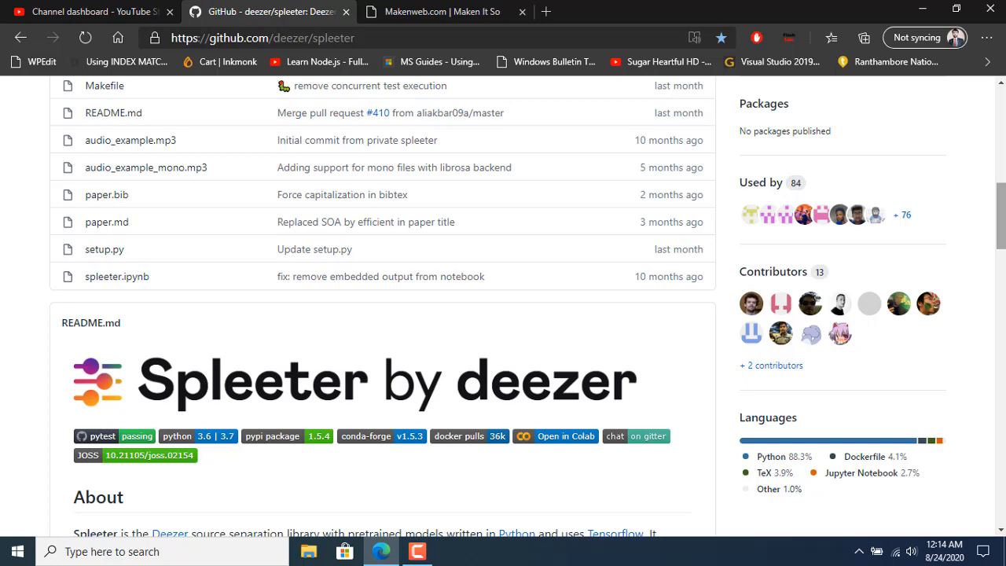
# - Switch to the Makenweb tab showing the SpleeterGUI 2.8 desktop app page
pyautogui.click(437, 11)
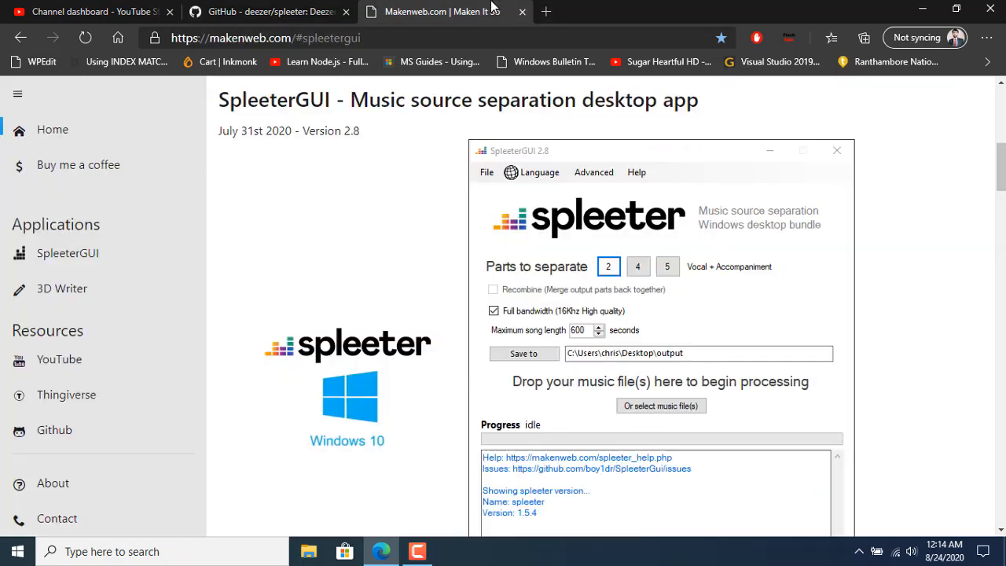
pyautogui.moveTo(428, 22)
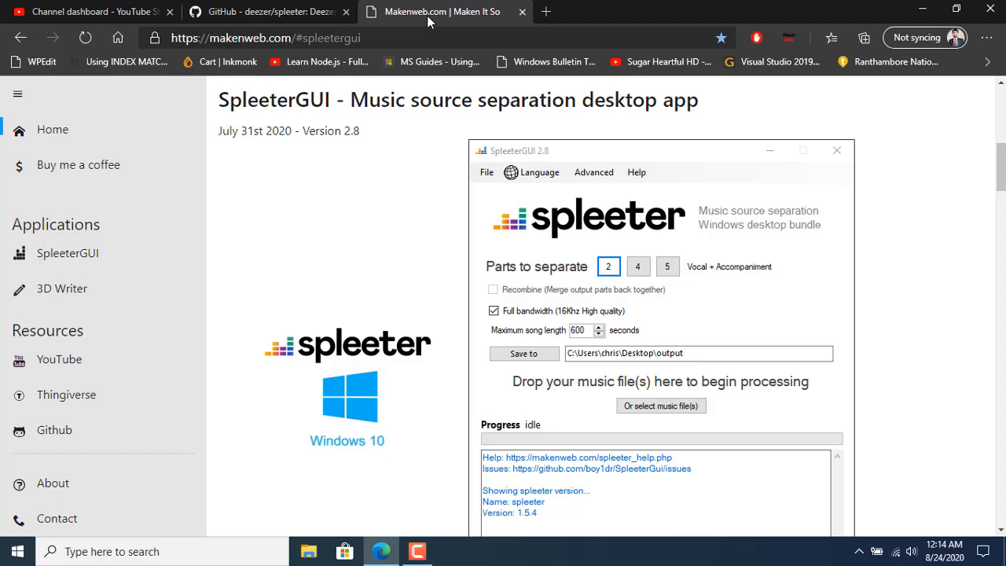
pyautogui.moveTo(352, 160)
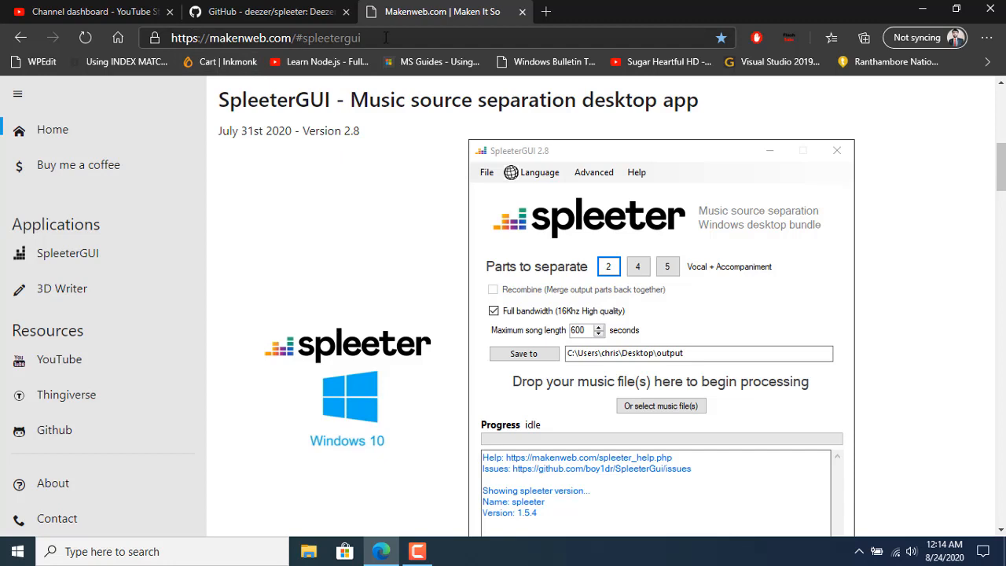
pyautogui.moveTo(500, 407)
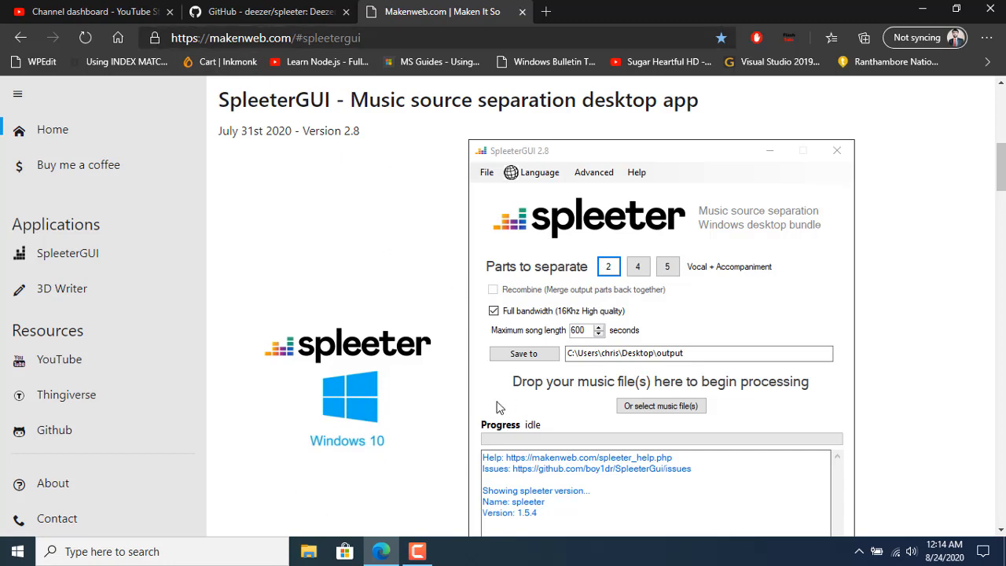
pyautogui.moveTo(393, 325)
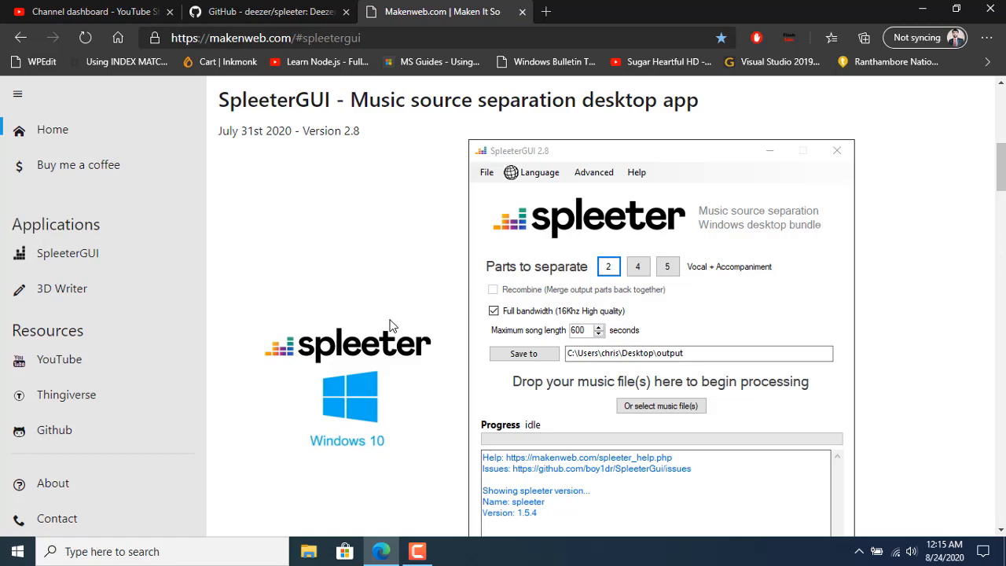
pyautogui.moveTo(921, 25)
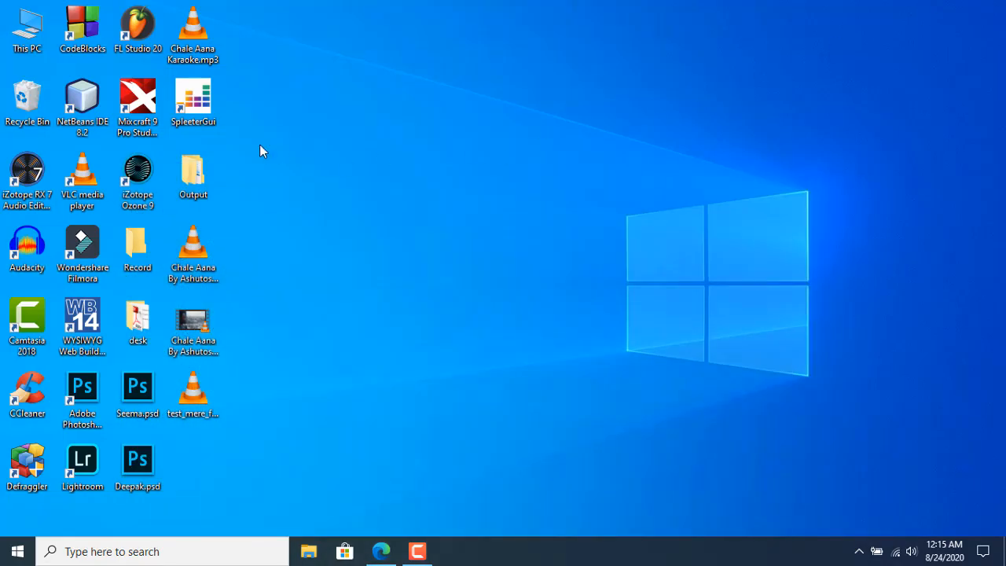
pyautogui.moveTo(203, 113)
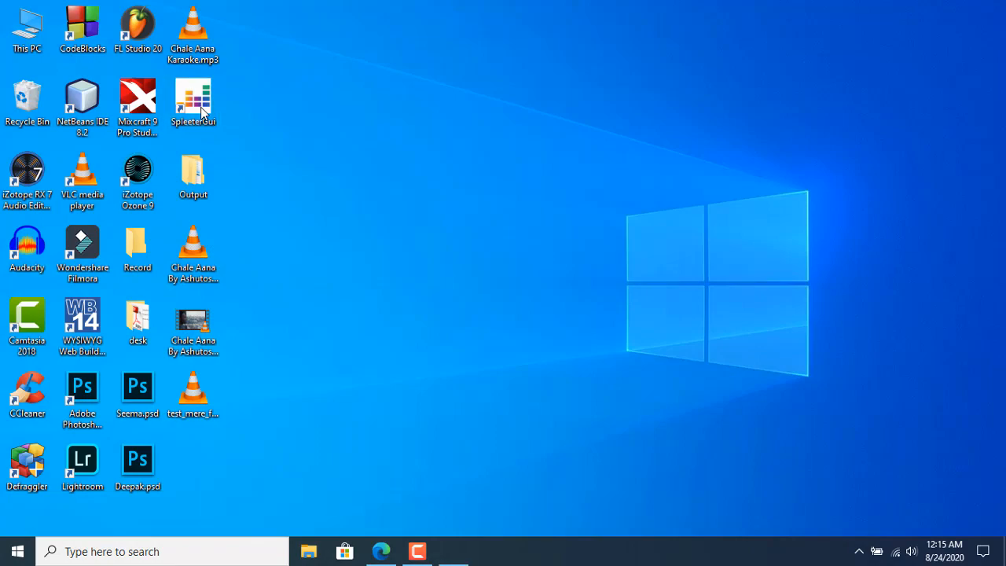
# - Launch SpleeterGUI from its desktop icon
pyautogui.doubleClick(192, 96)
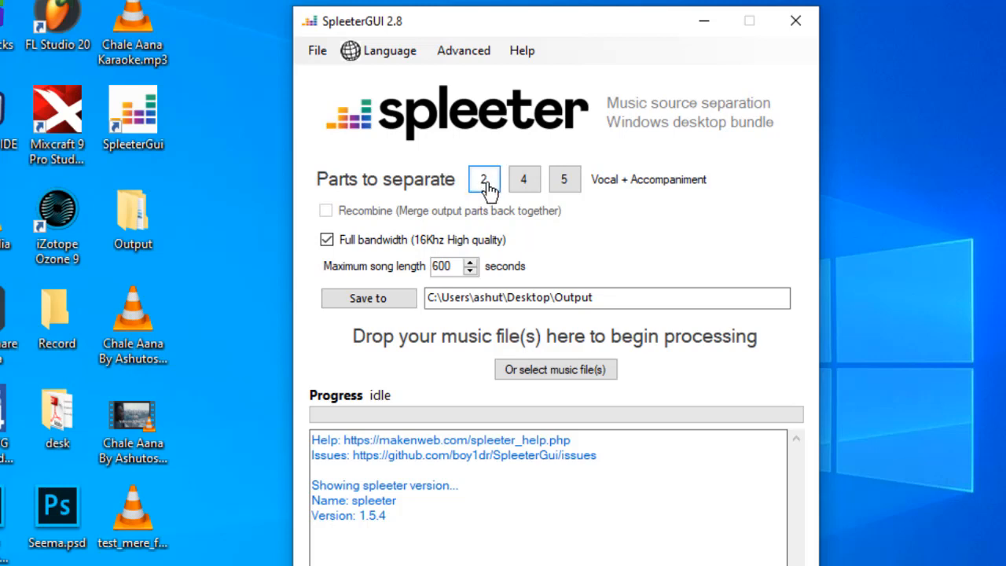
pyautogui.click(523, 179)
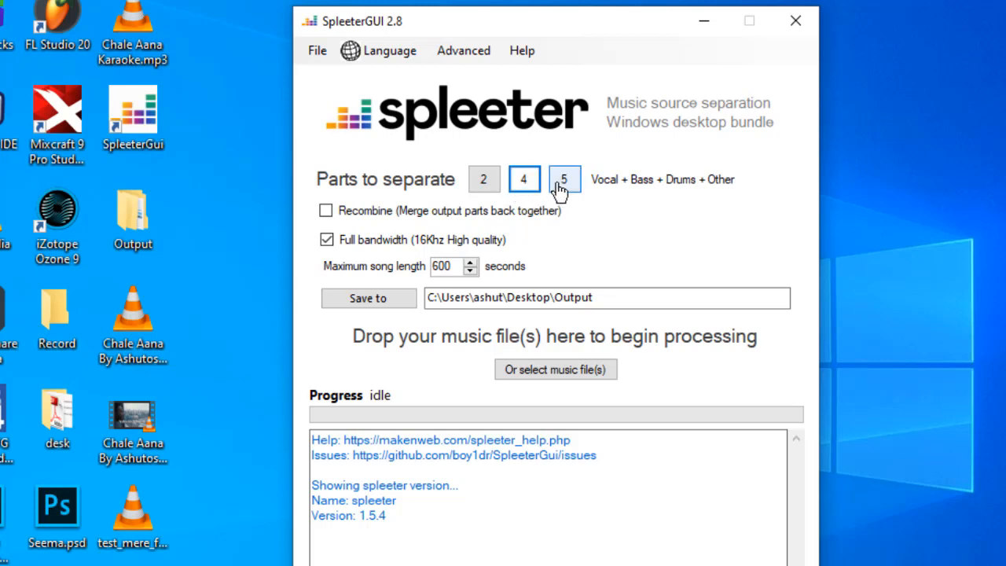
pyautogui.click(564, 179)
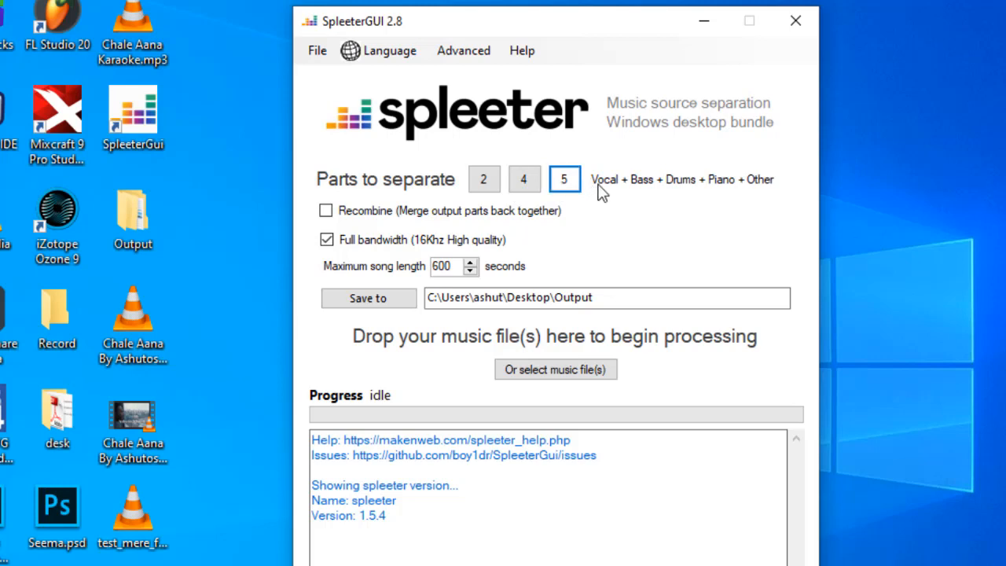
pyautogui.moveTo(738, 192)
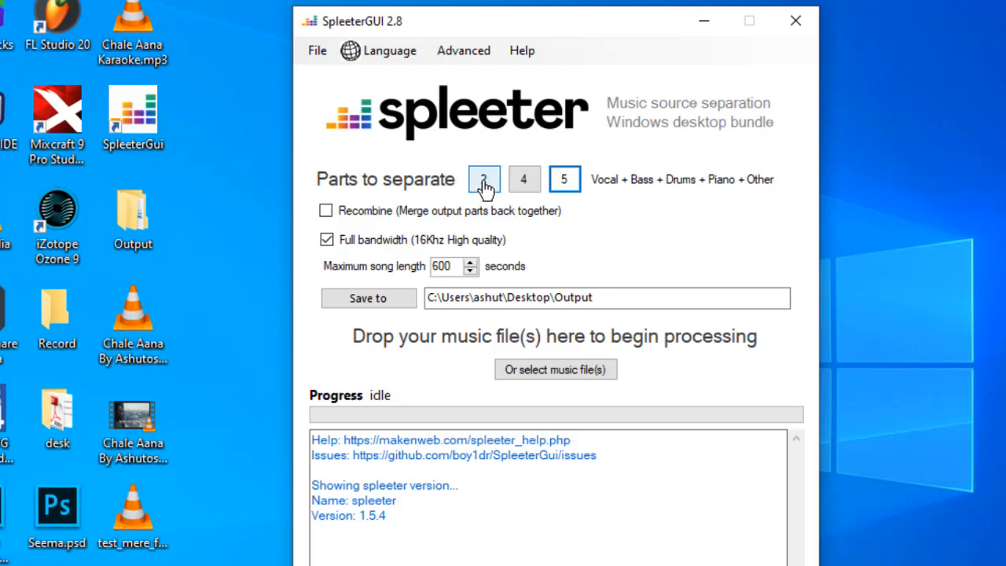
pyautogui.click(484, 179)
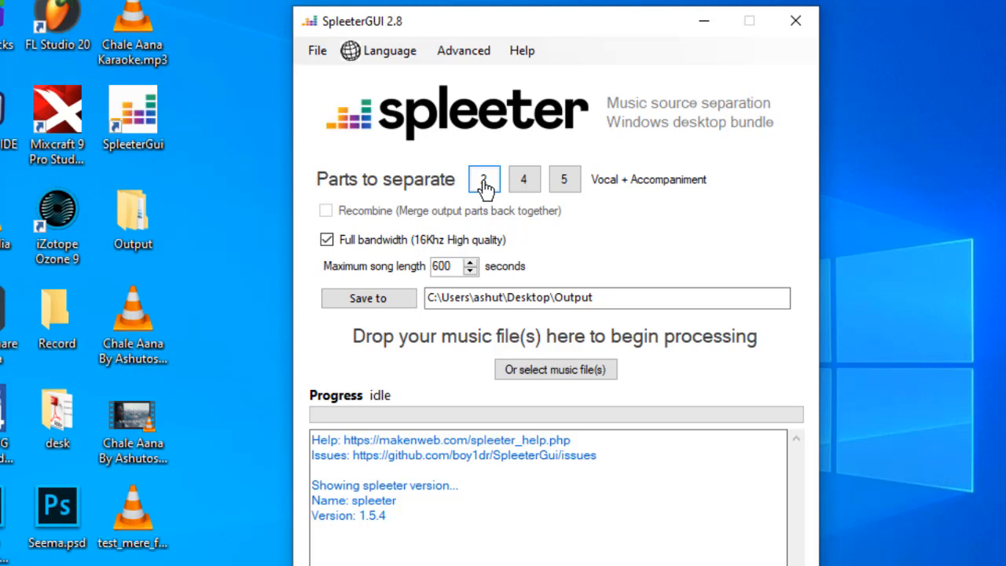
pyautogui.click(484, 180)
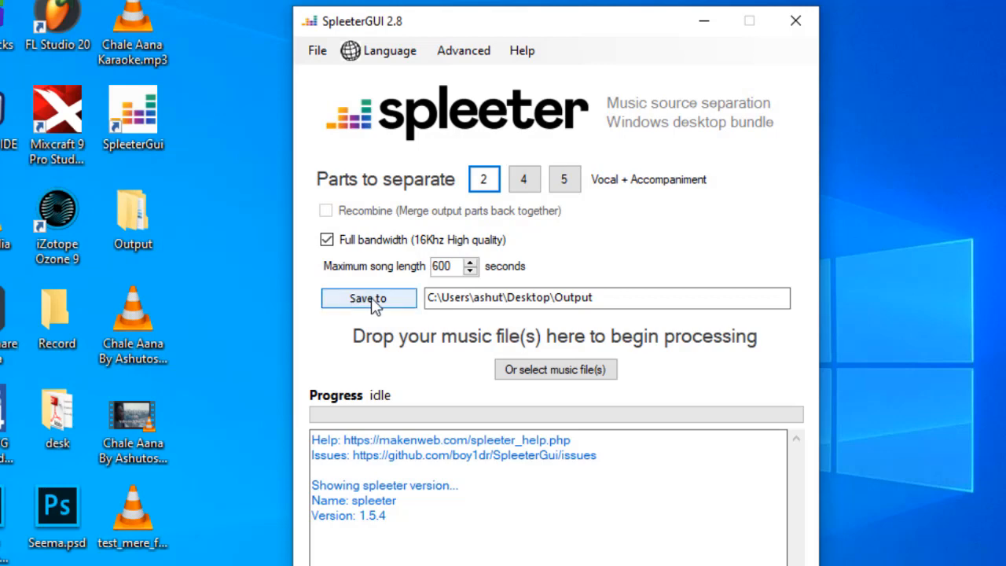
pyautogui.click(368, 299)
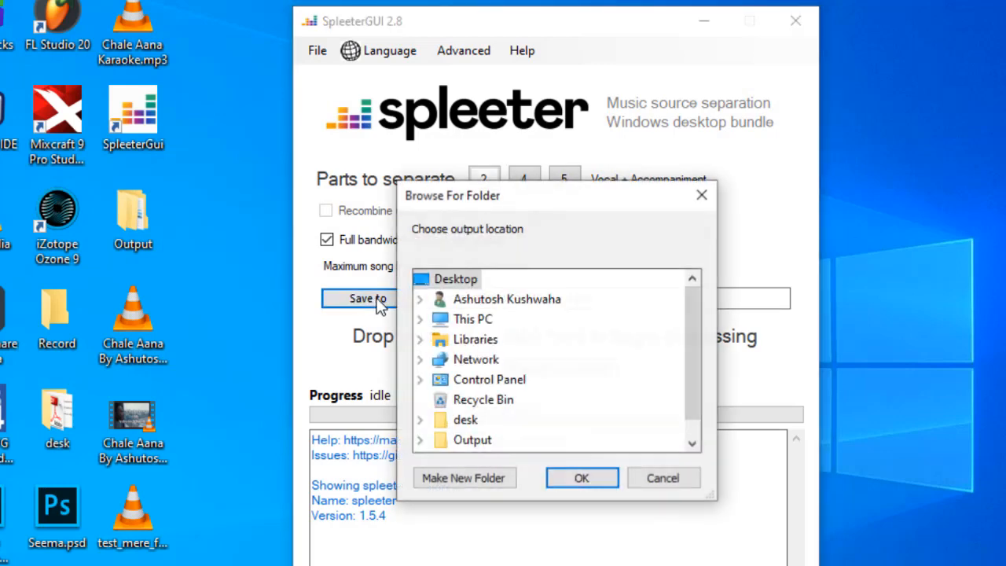
pyautogui.moveTo(471, 440)
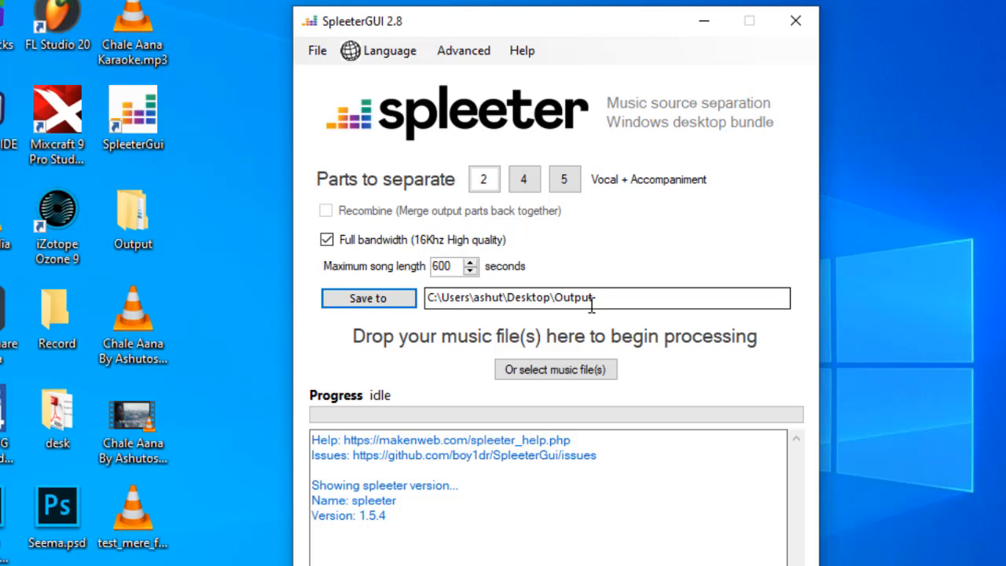
pyautogui.moveTo(468, 393)
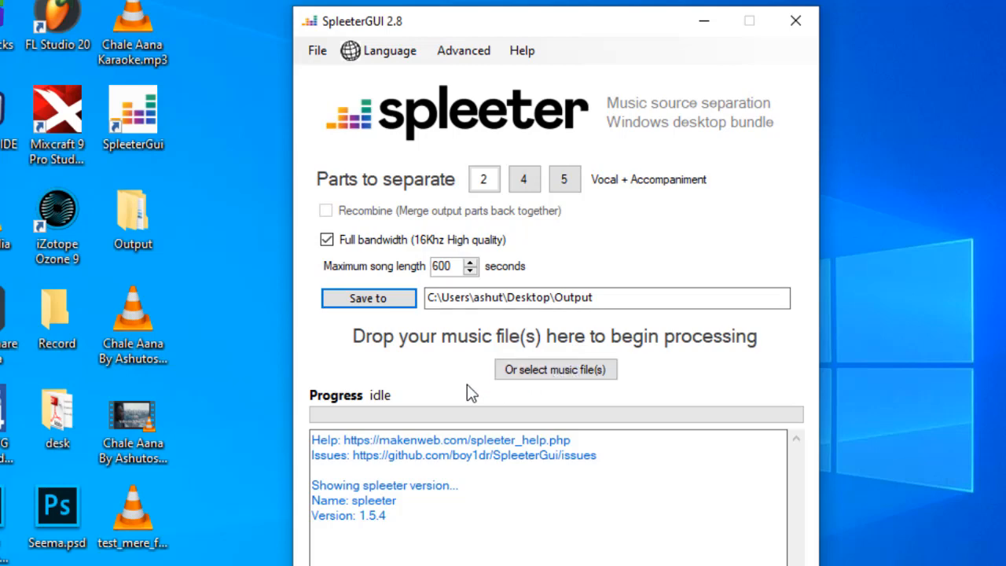
pyautogui.moveTo(556, 370)
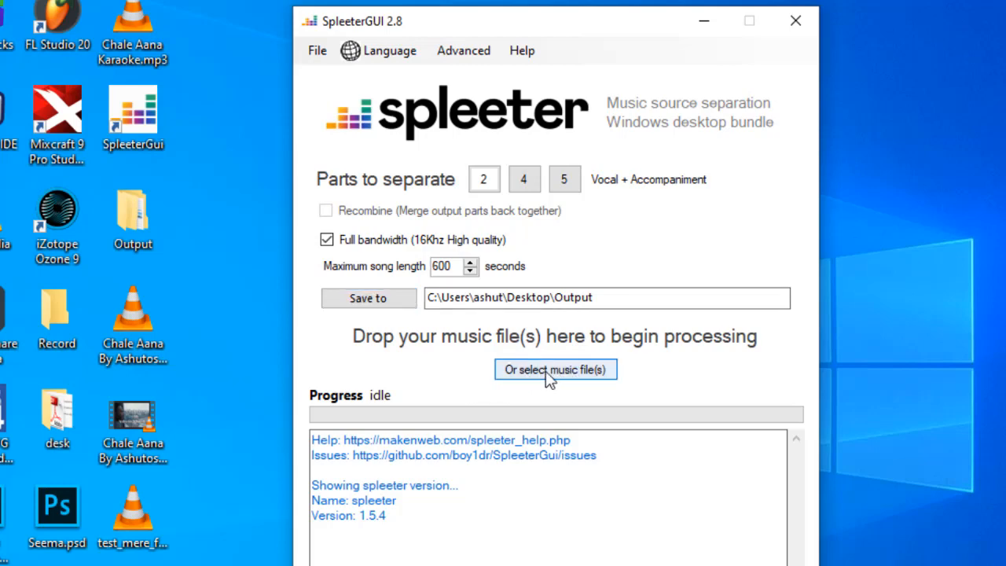
# - Load test_mere_falak.mp3 from the Desktop as the music file to separate
pyautogui.click(556, 369)
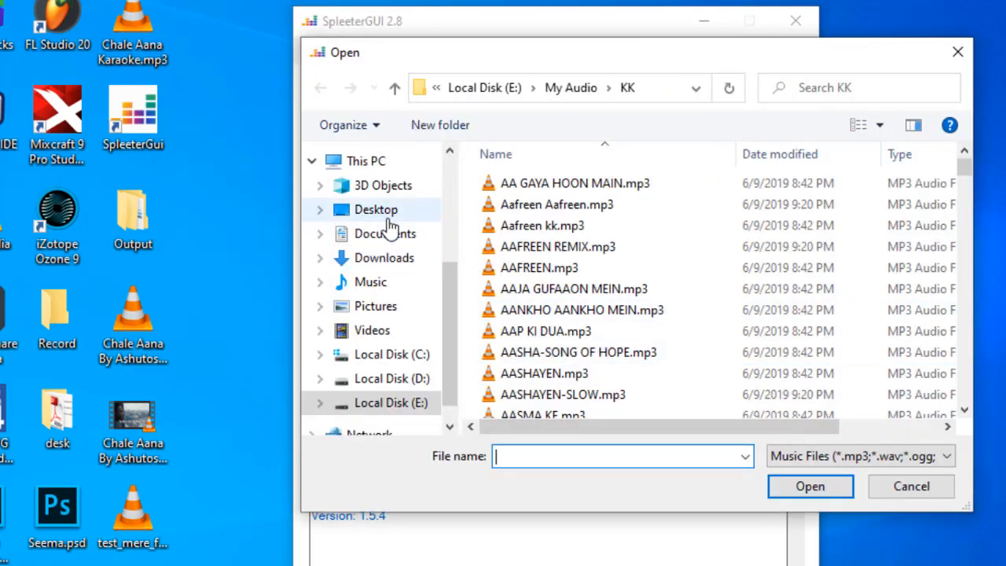
pyautogui.click(375, 209)
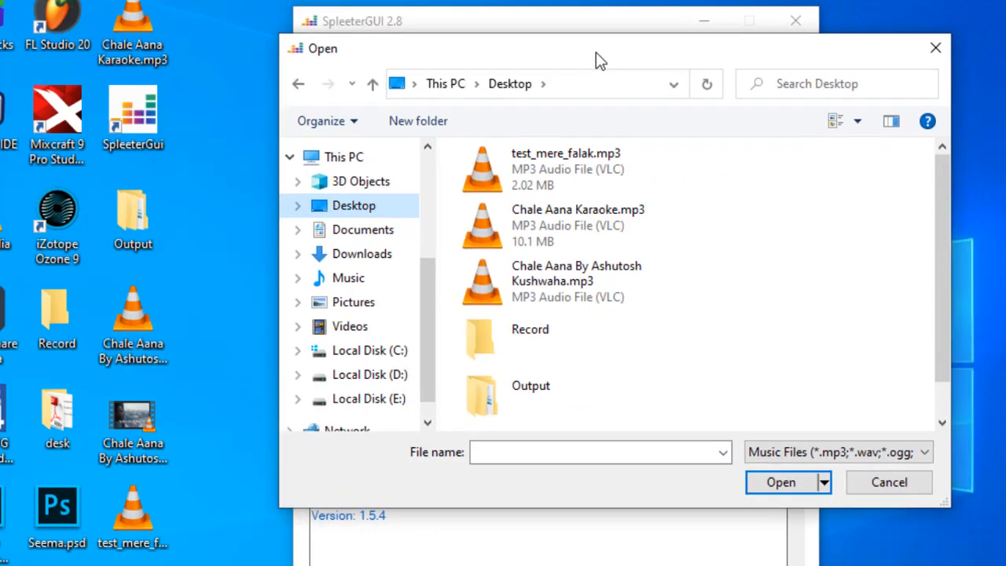
pyautogui.click(566, 170)
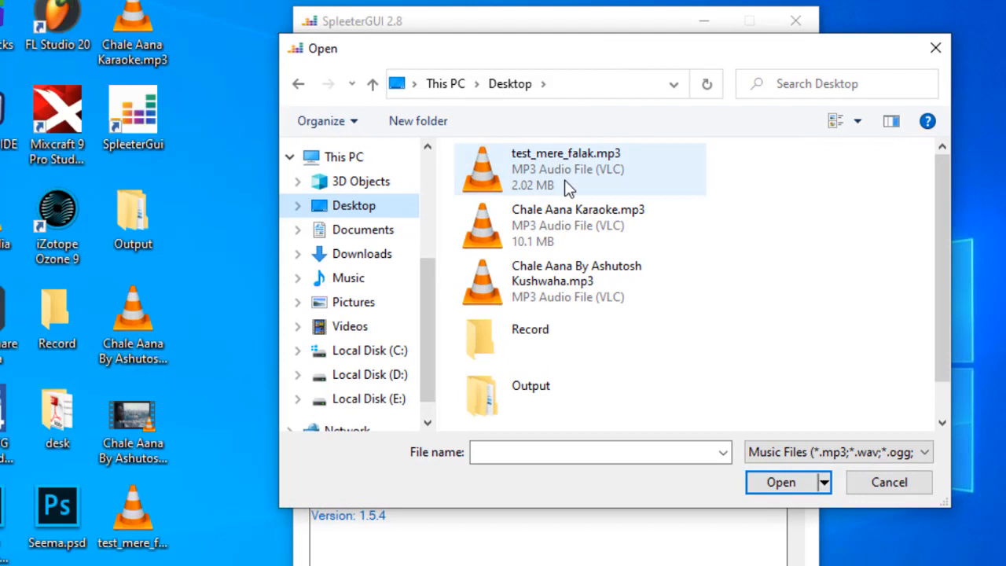
pyautogui.moveTo(521, 181)
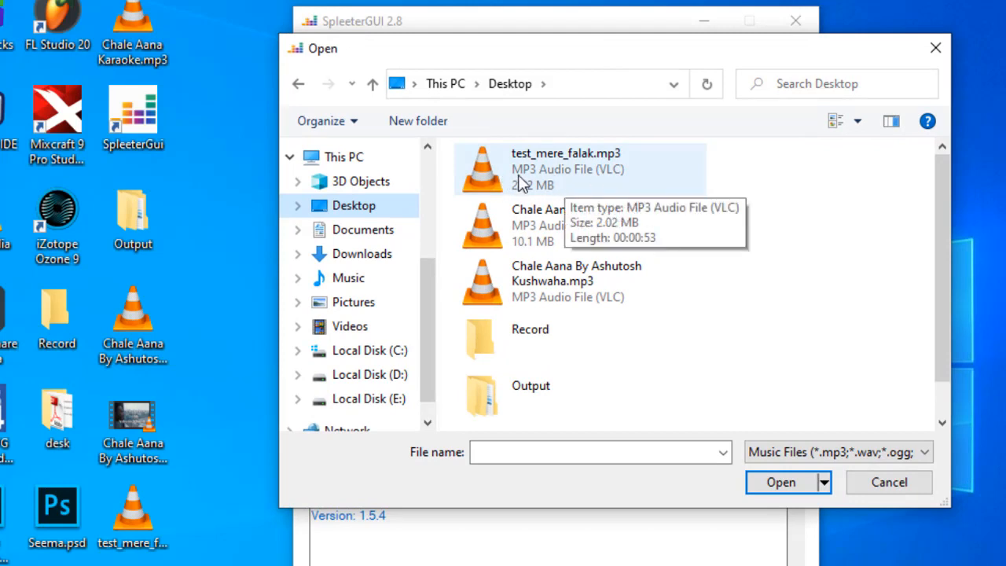
pyautogui.click(566, 170)
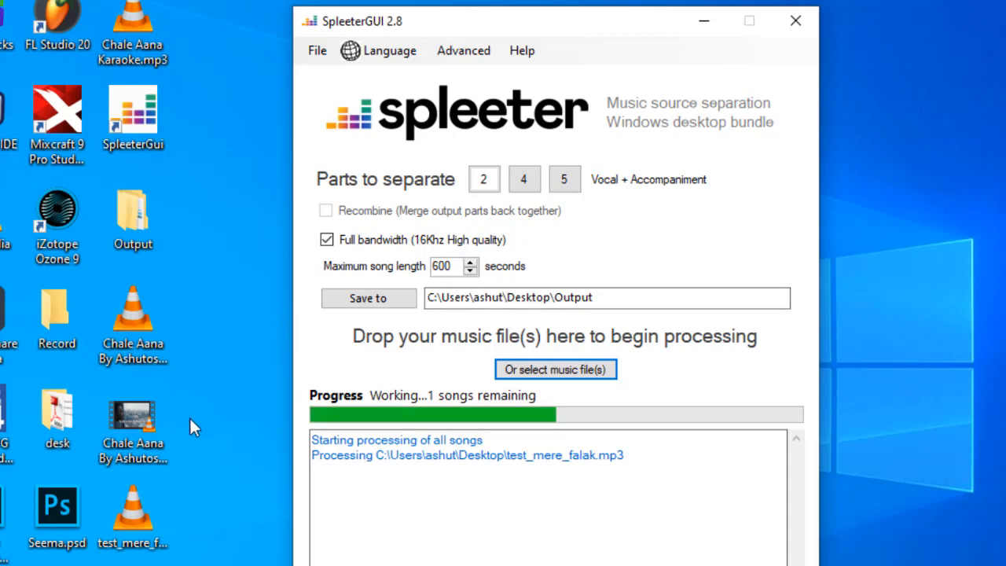
pyautogui.moveTo(182, 500)
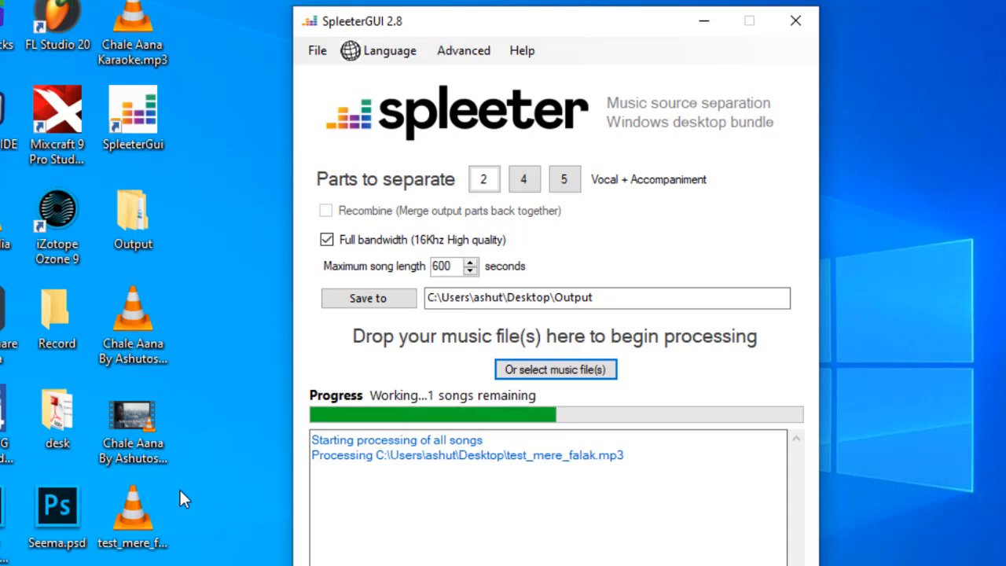
# - Play the original test_mere_falak.mp3 from the desktop in VLC, then stop it
pyautogui.doubleClick(132, 510)
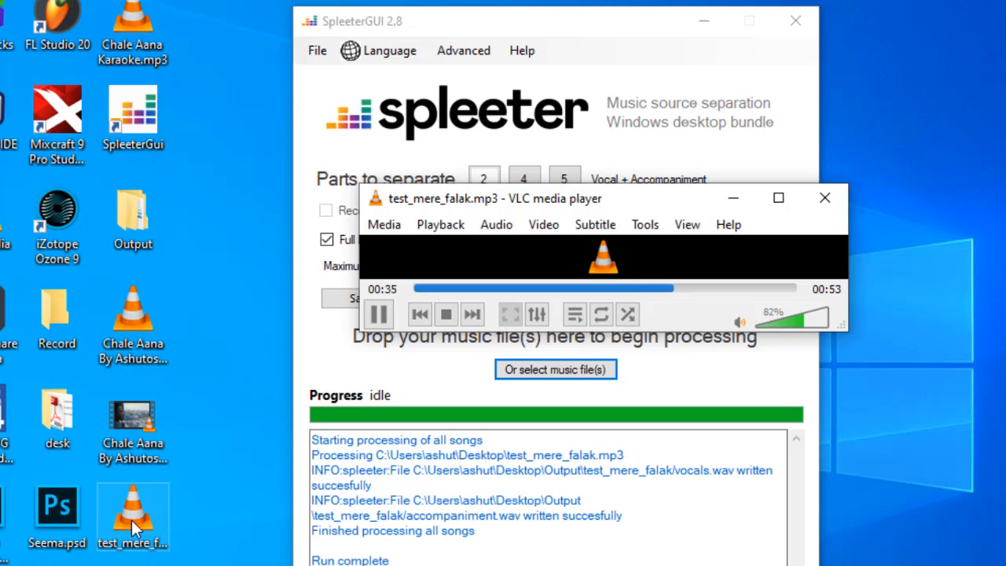
pyautogui.moveTo(447, 314)
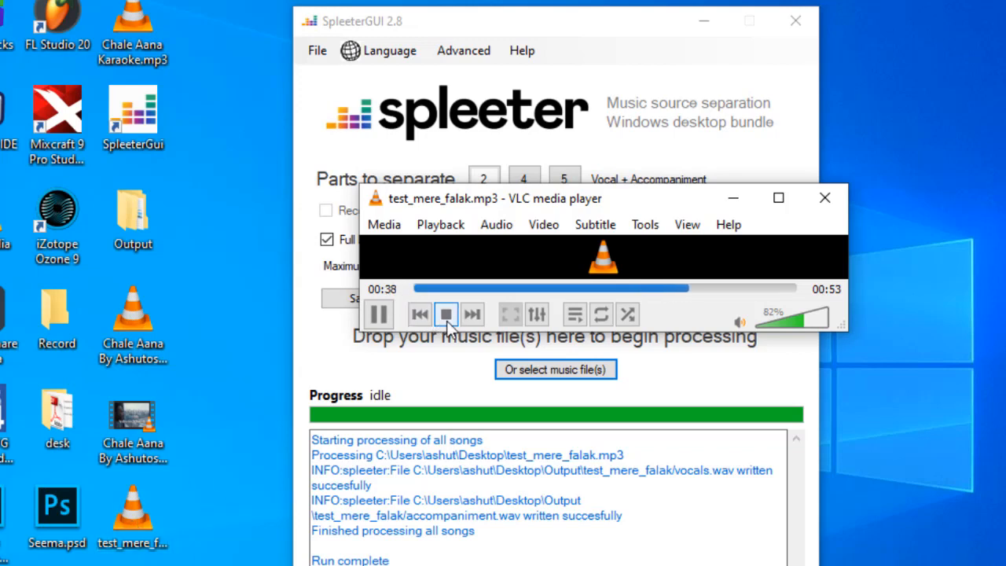
pyautogui.click(446, 314)
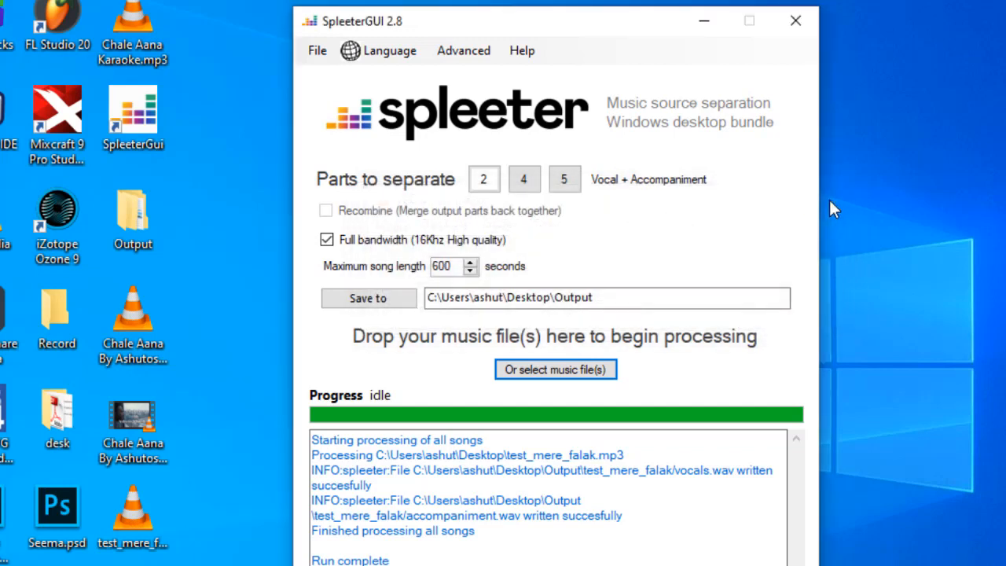
pyautogui.moveTo(421, 453)
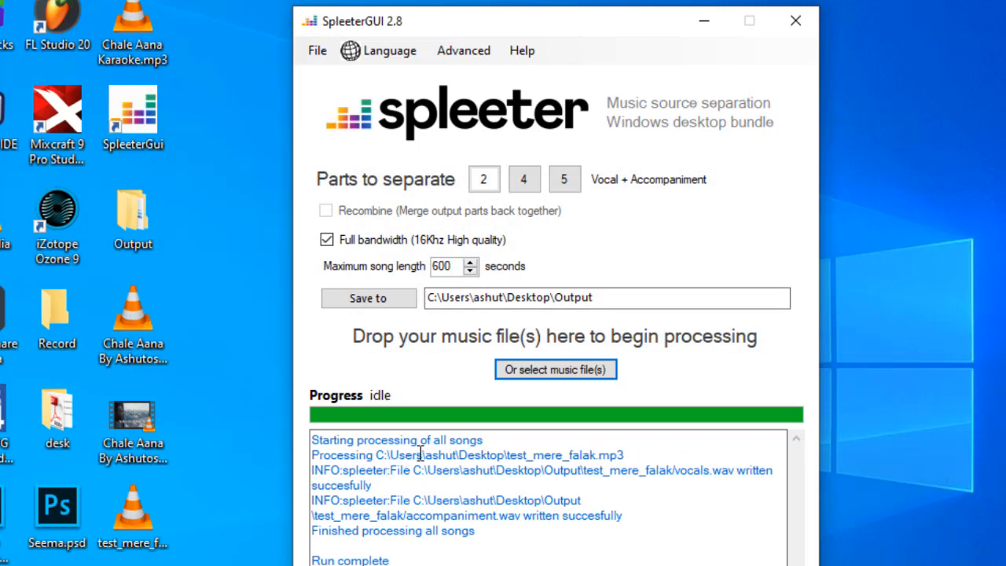
pyautogui.moveTo(259, 421)
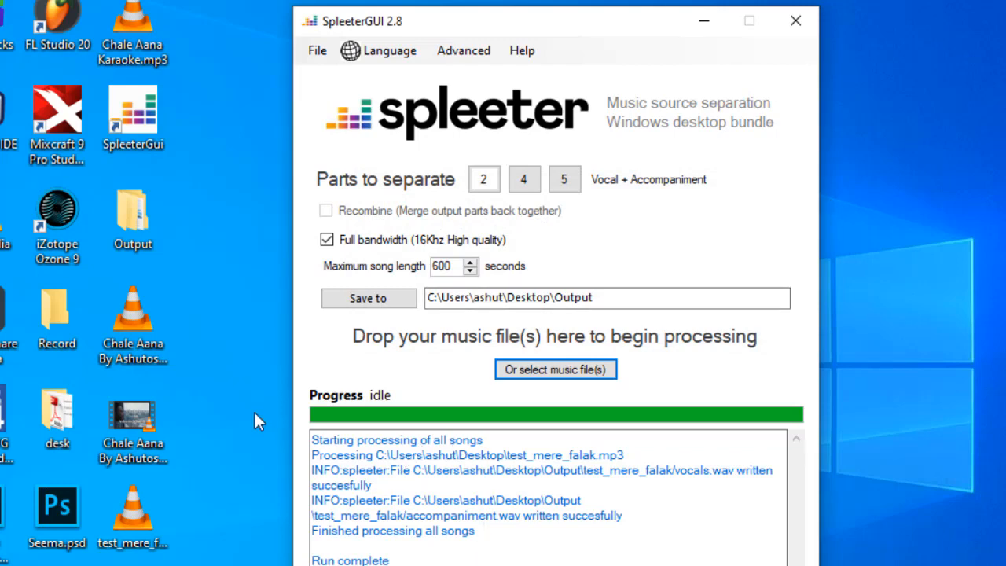
# - Open the desktop Output folder holding the separation results
pyautogui.doubleClick(132, 210)
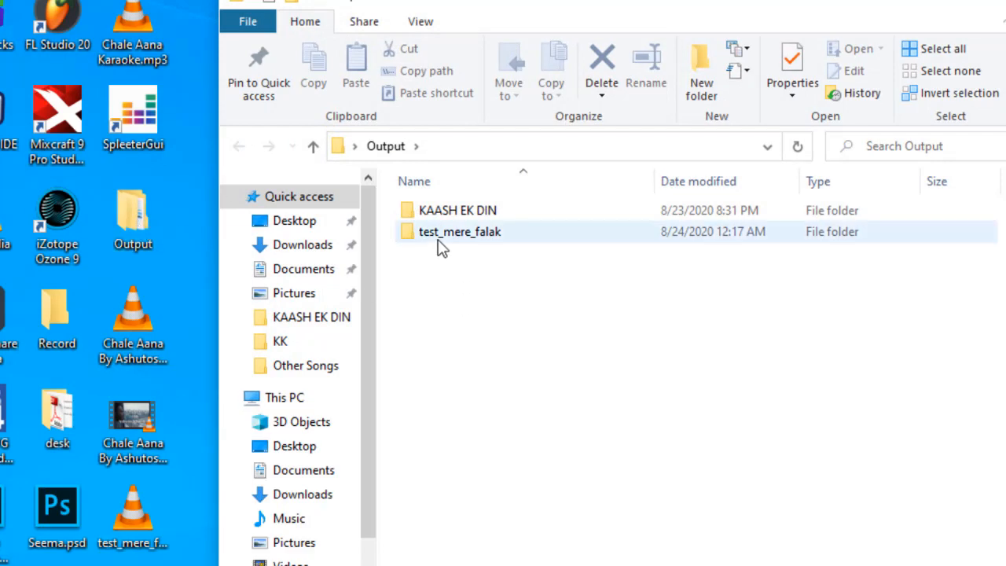
# - Enter the test_mere_falak results folder and play vocals.wav in VLC
pyautogui.doubleClick(459, 231)
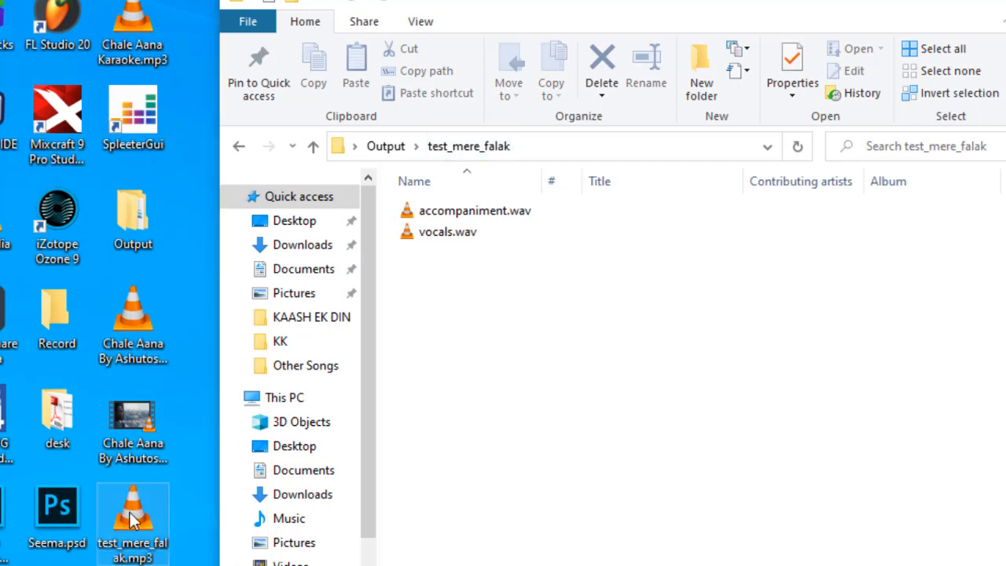
pyautogui.moveTo(471, 376)
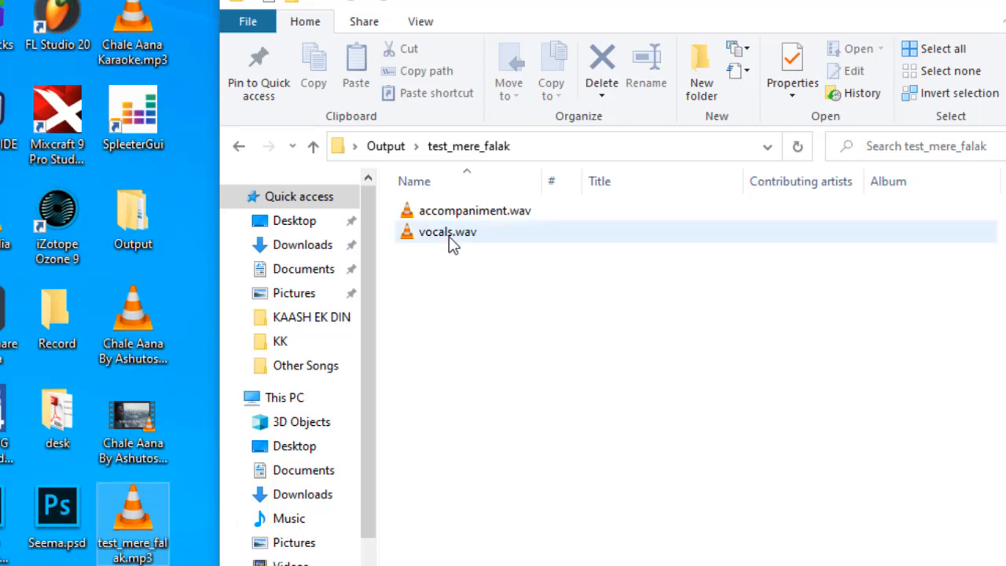
pyautogui.doubleClick(447, 231)
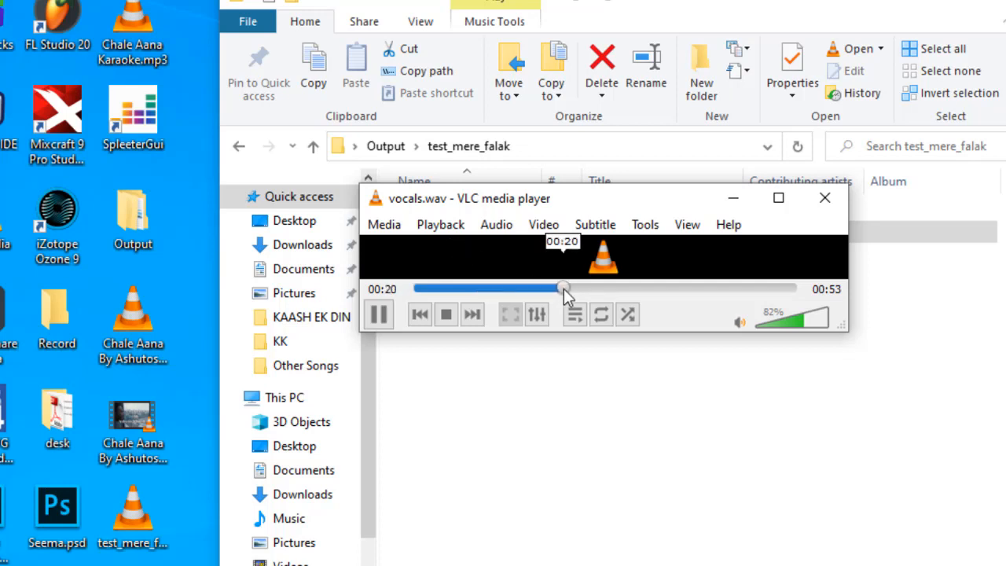
# - Seek forward in vocals.wav, then stop its playback
pyautogui.moveTo(563, 290); pyautogui.dragTo(578, 289)
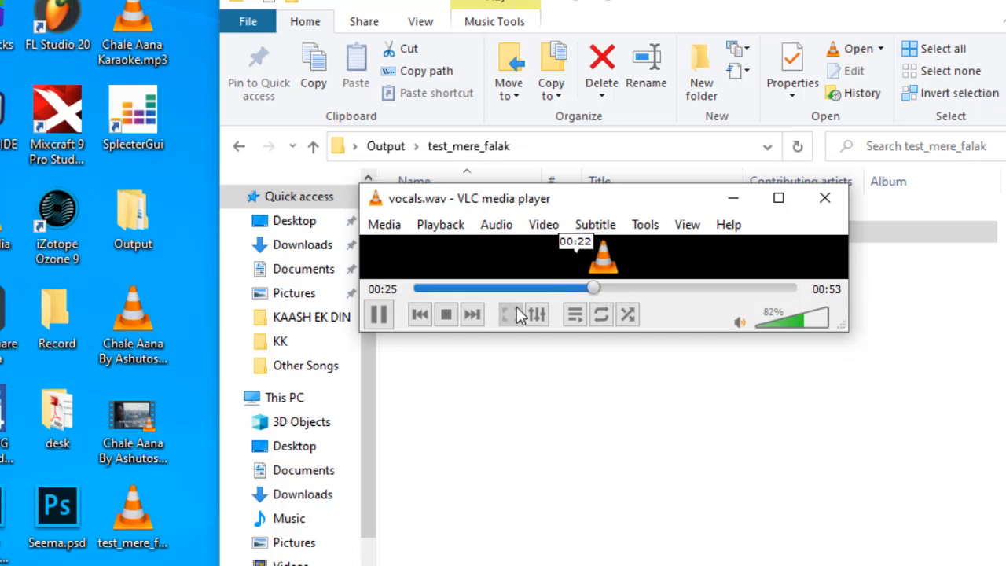
pyautogui.moveTo(446, 314)
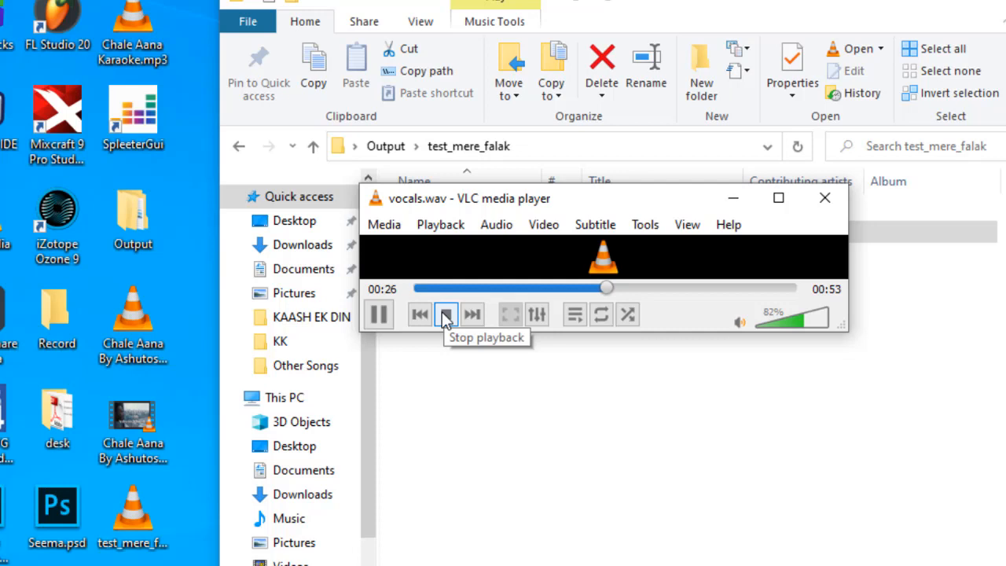
pyautogui.click(447, 315)
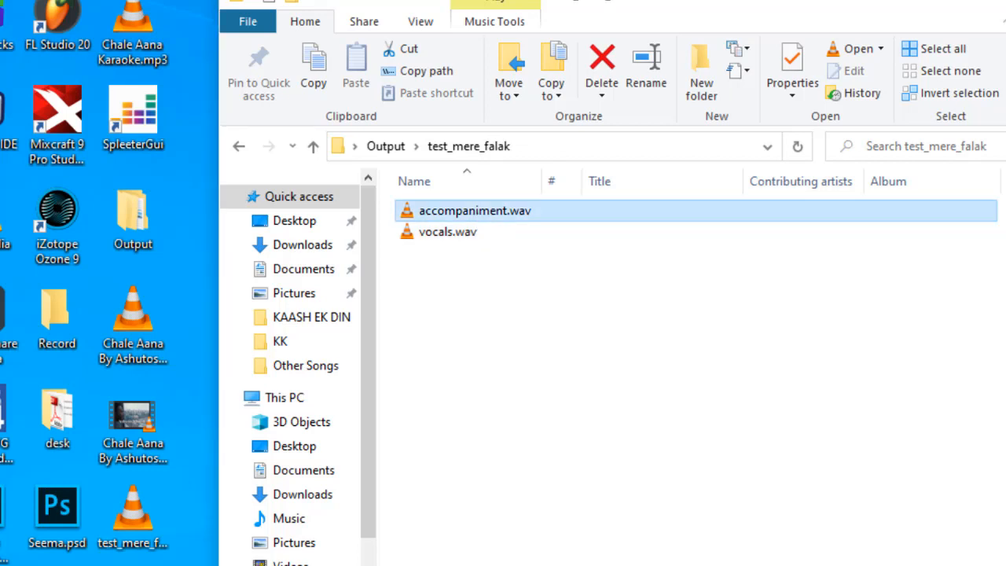
# - Play accompaniment.wav in VLC, pause and resume it, then close the player
pyautogui.doubleClick(475, 210)
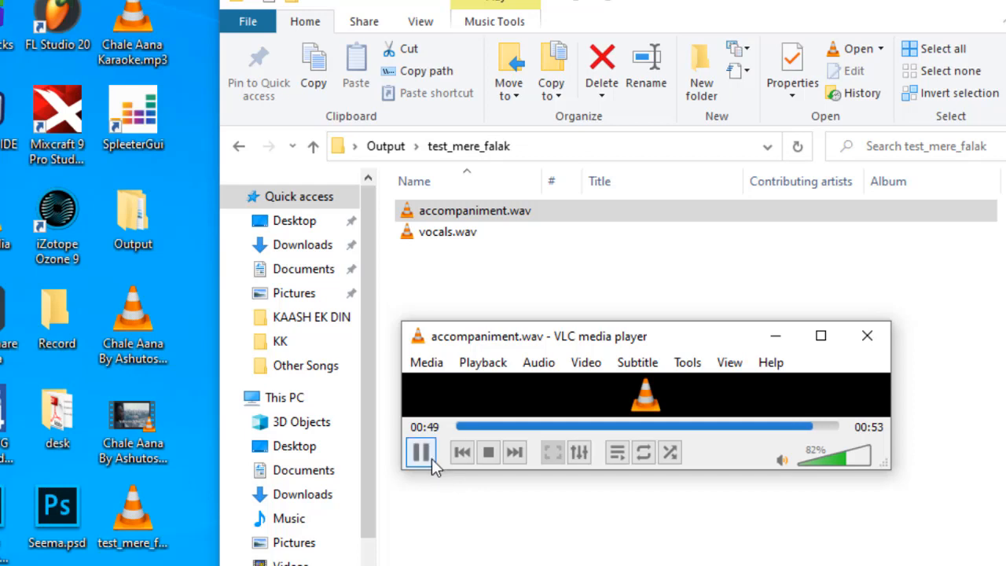
pyautogui.click(420, 453)
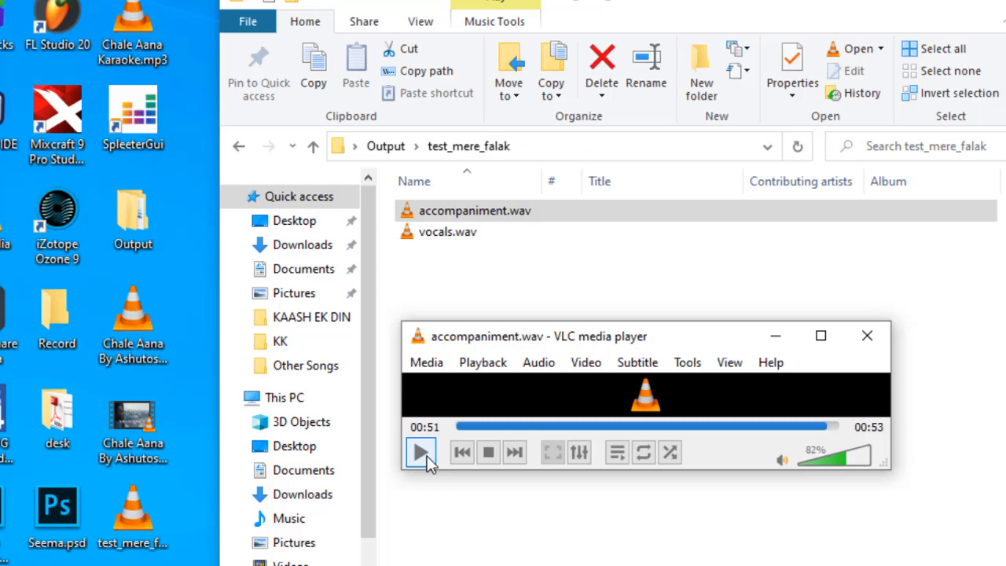
pyautogui.click(419, 453)
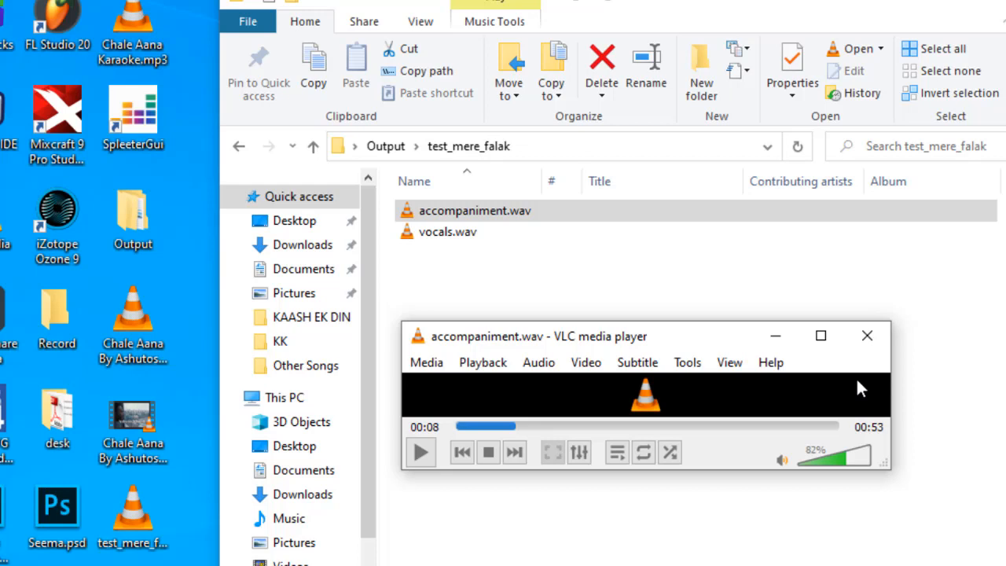
pyautogui.click(868, 336)
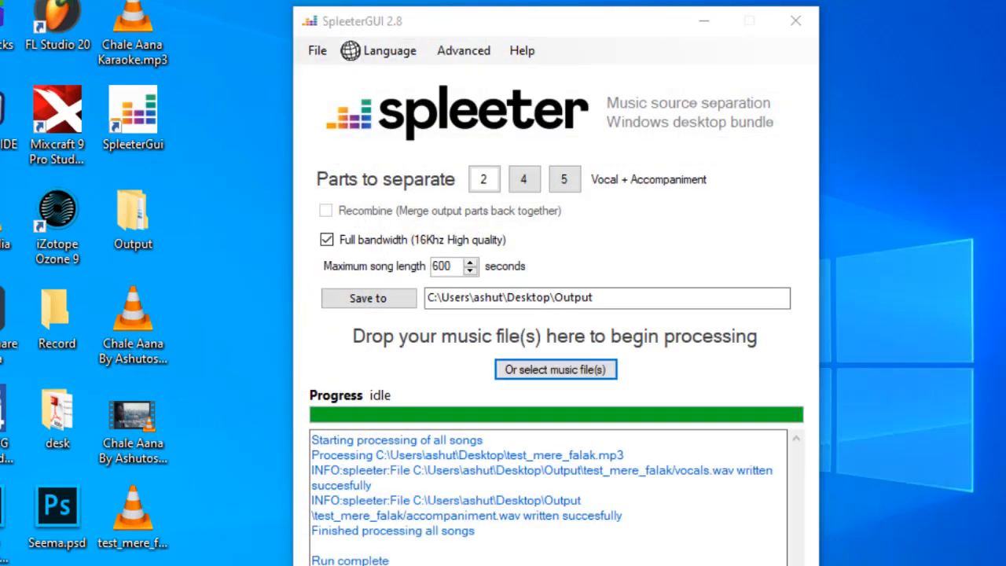
pyautogui.moveTo(589, 85)
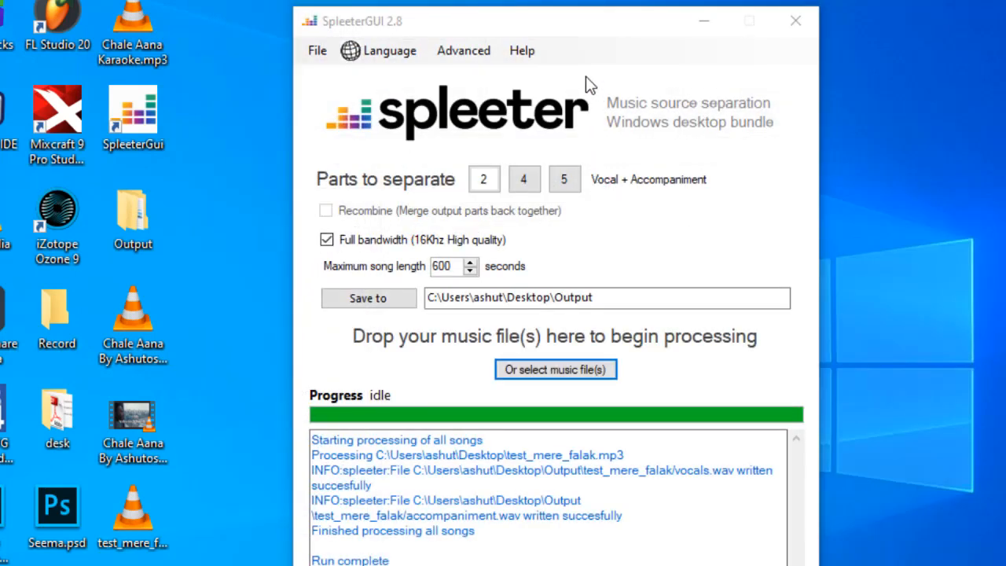